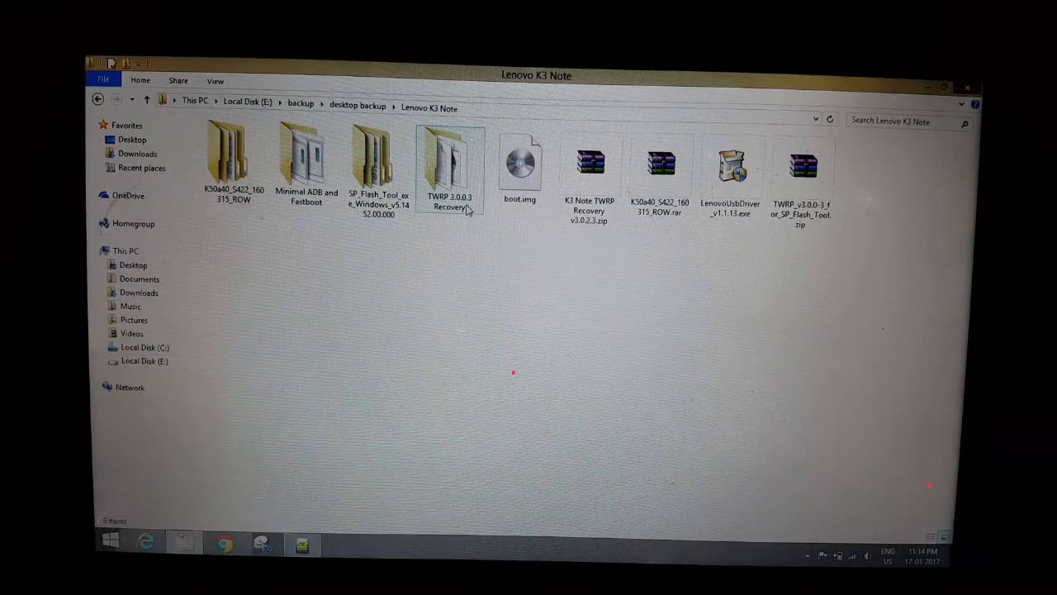
Step: Browse into the SP_Flash_Tool_exe_Windows_v5.1452.00.000 folder inside the Lenovo K3 Note backup folder
{"action": "left_click", "coordinate": [518, 165]}
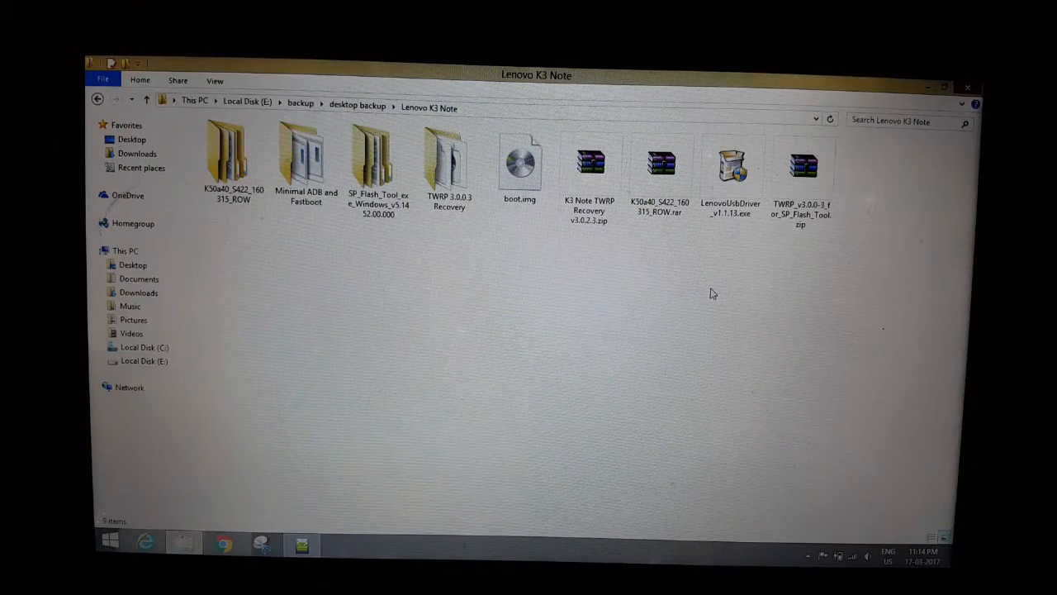
{"action": "left_click", "coordinate": [522, 169]}
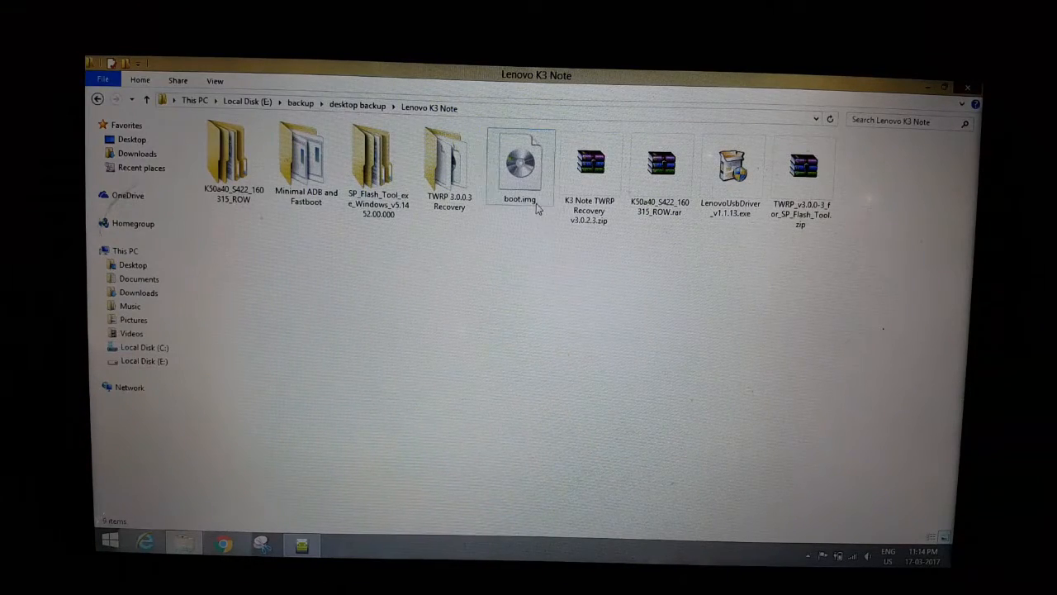
{"action": "left_click", "coordinate": [611, 279]}
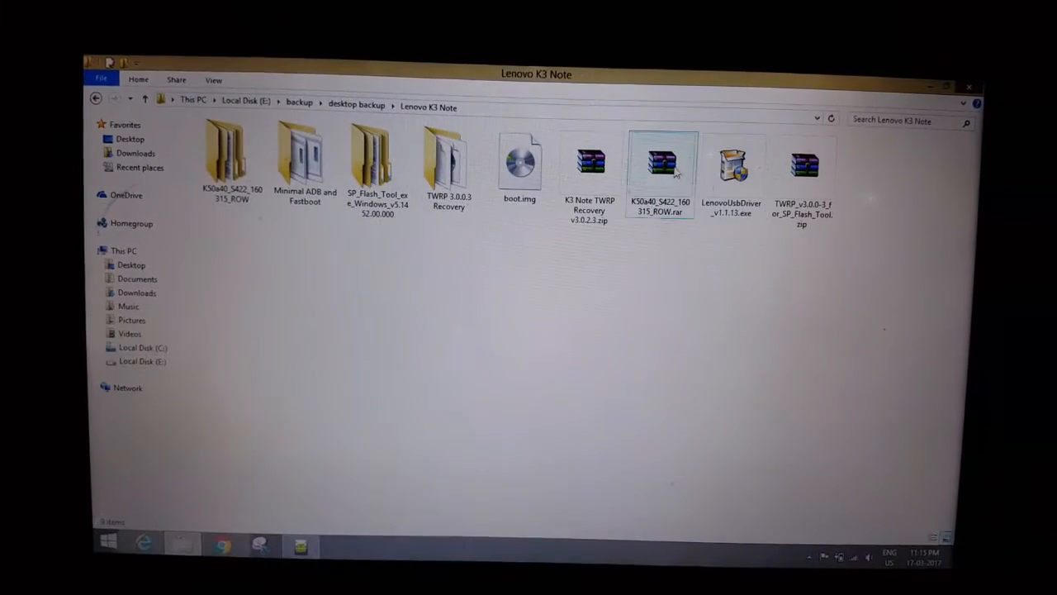
{"action": "left_click", "coordinate": [377, 157]}
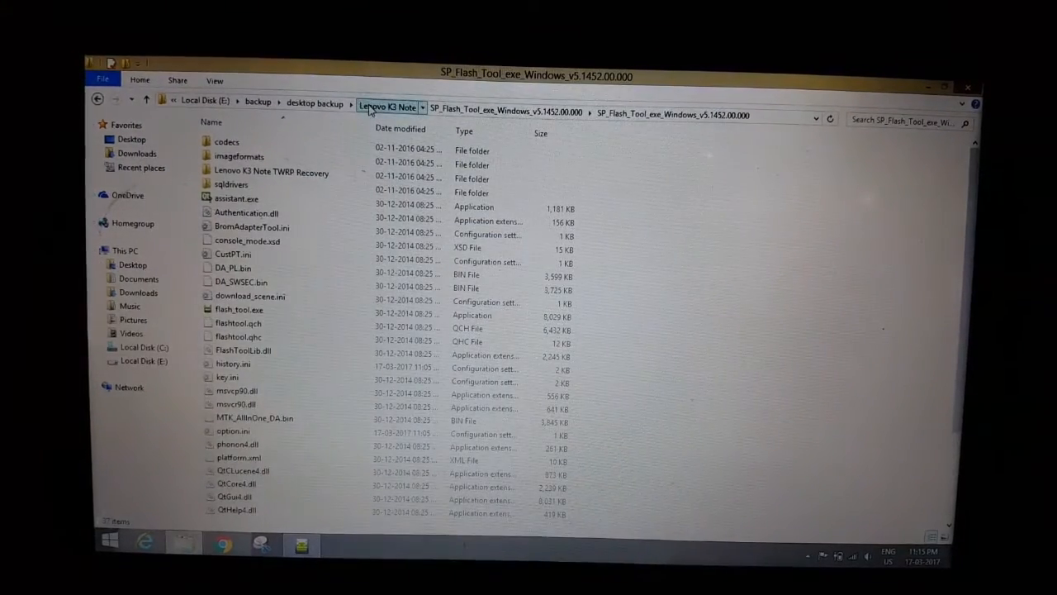
Step: Look inside the TWRP 3.0.0.3 Recovery folder, then switch over to the SP Flash Tool window
{"action": "left_click", "coordinate": [389, 105]}
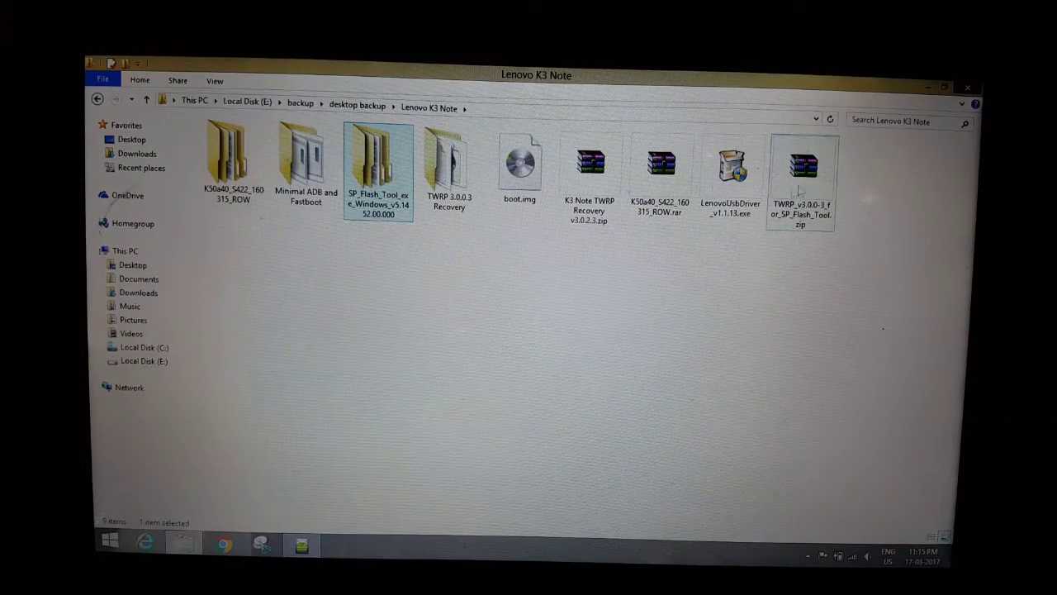
{"action": "double_click", "coordinate": [450, 162]}
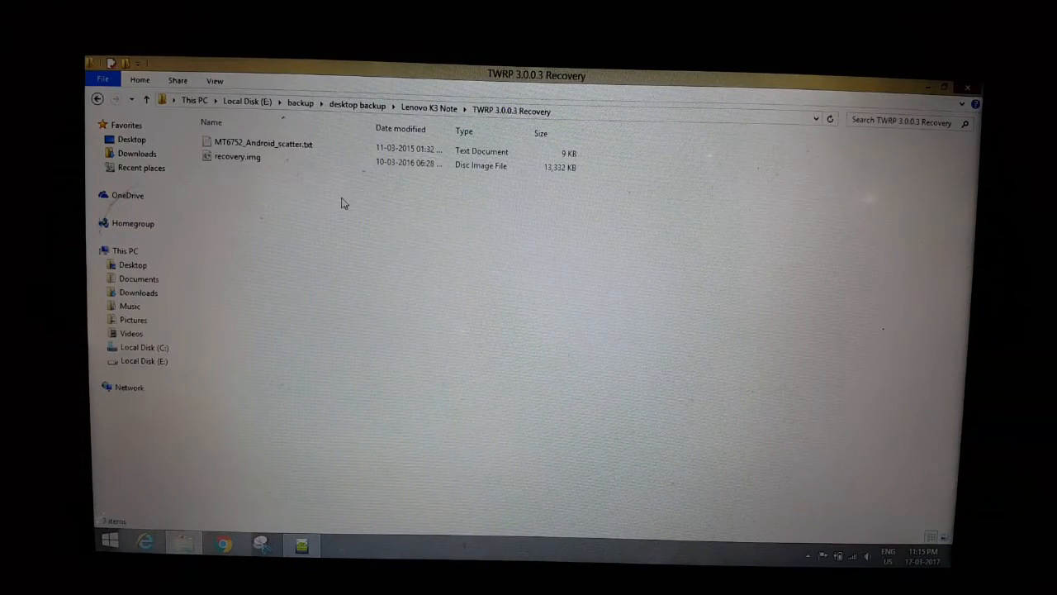
{"action": "left_click", "coordinate": [238, 157]}
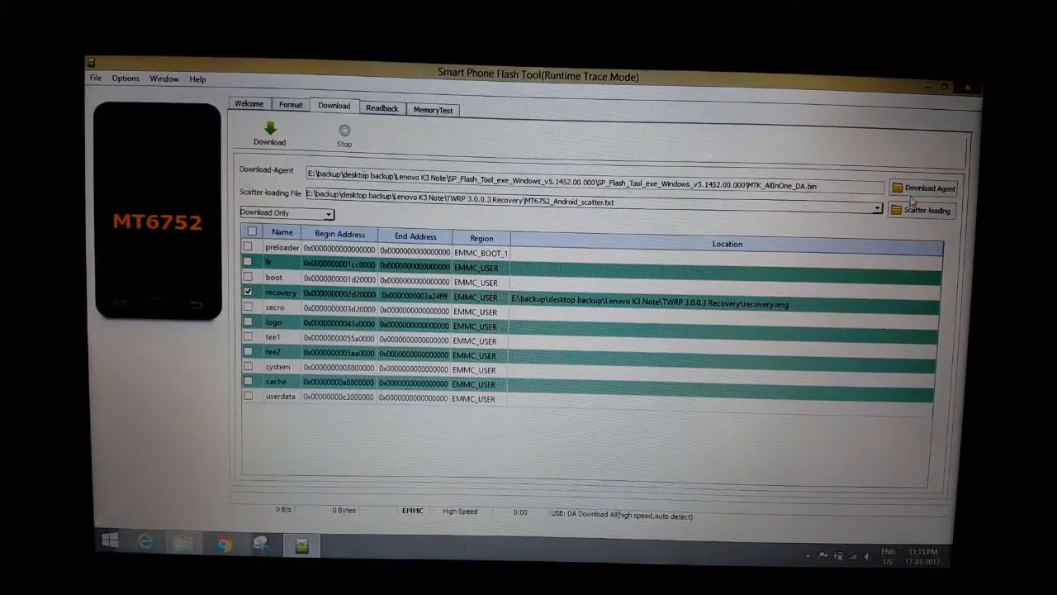
Step: Load MT6752_Android_scatter.txt from the TWRP 3.0.0.3 Recovery folder as the scatter file
{"action": "left_click", "coordinate": [929, 211]}
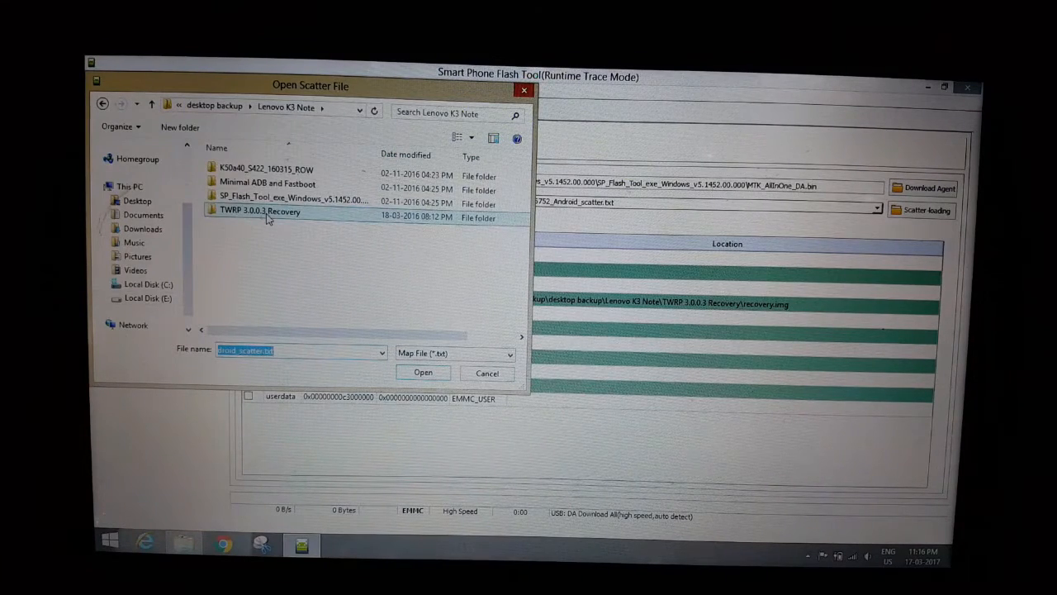
{"action": "double_click", "coordinate": [260, 212]}
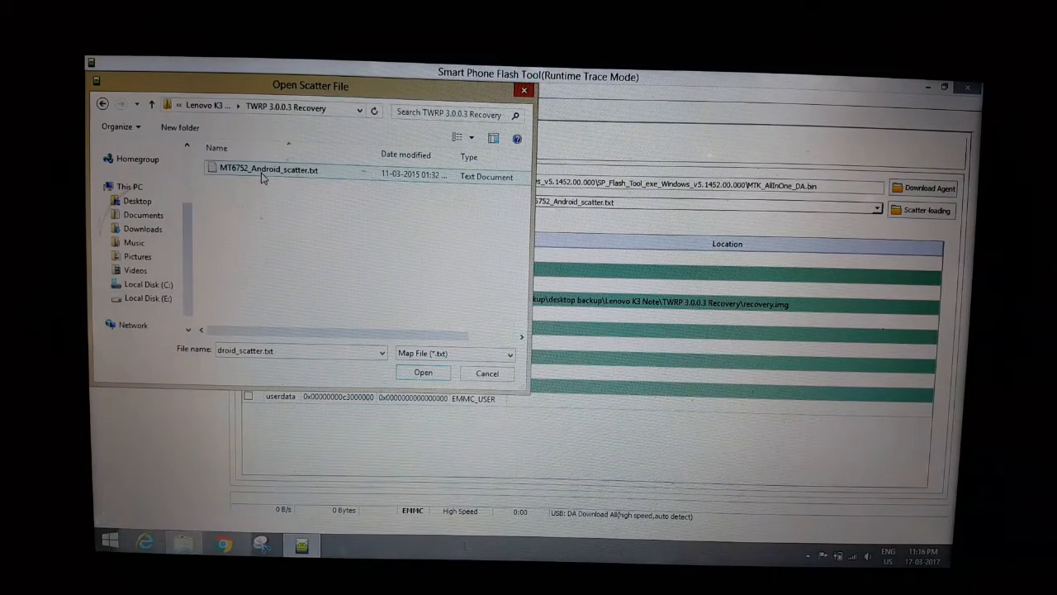
{"action": "left_click", "coordinate": [423, 371]}
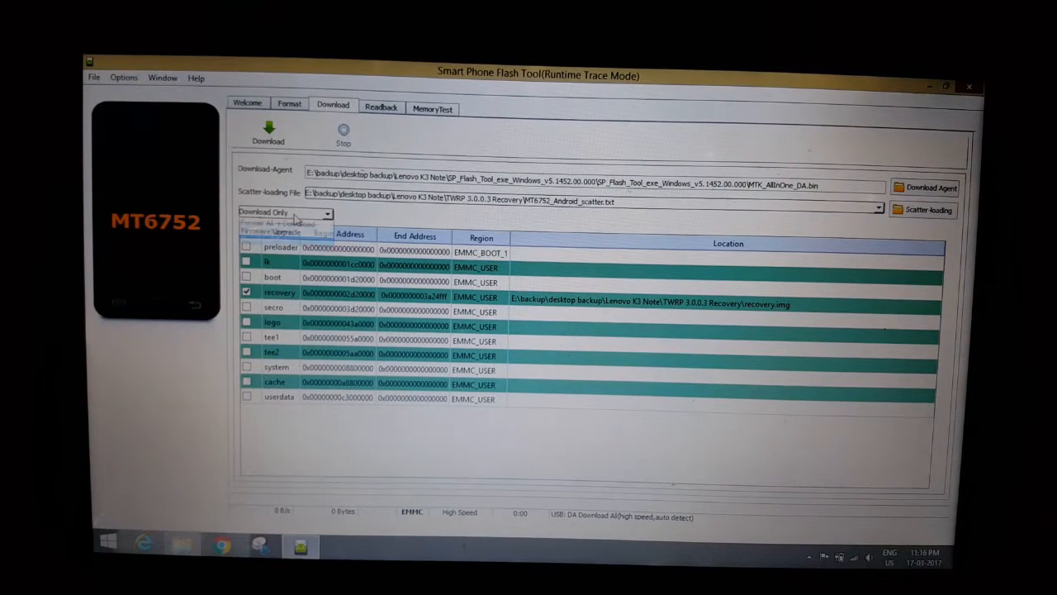
Step: Enable DA DL All with Checksum in the Download options
{"action": "left_click", "coordinate": [132, 78]}
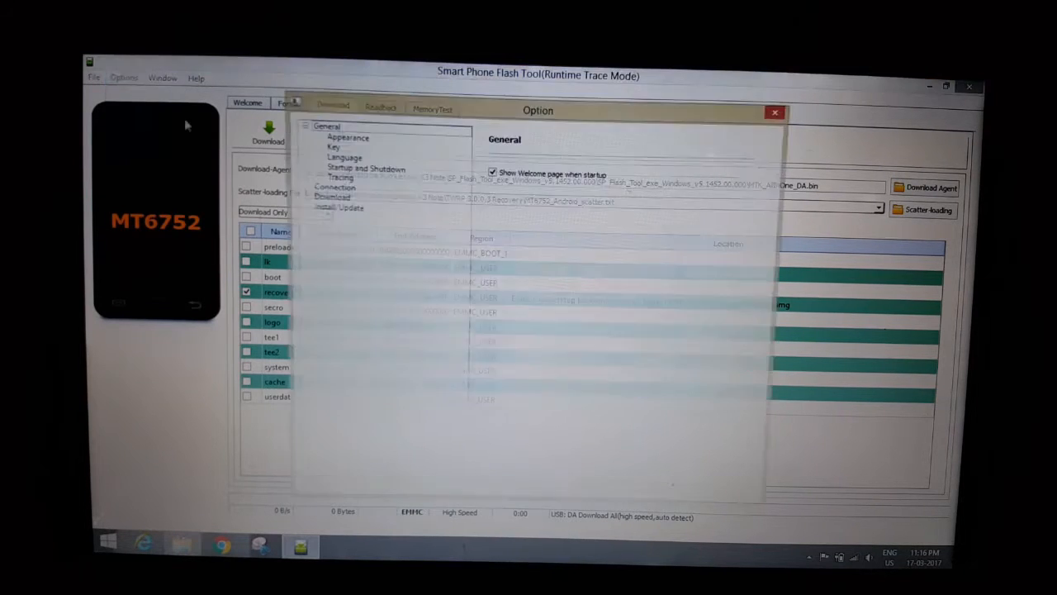
{"action": "left_click", "coordinate": [331, 197]}
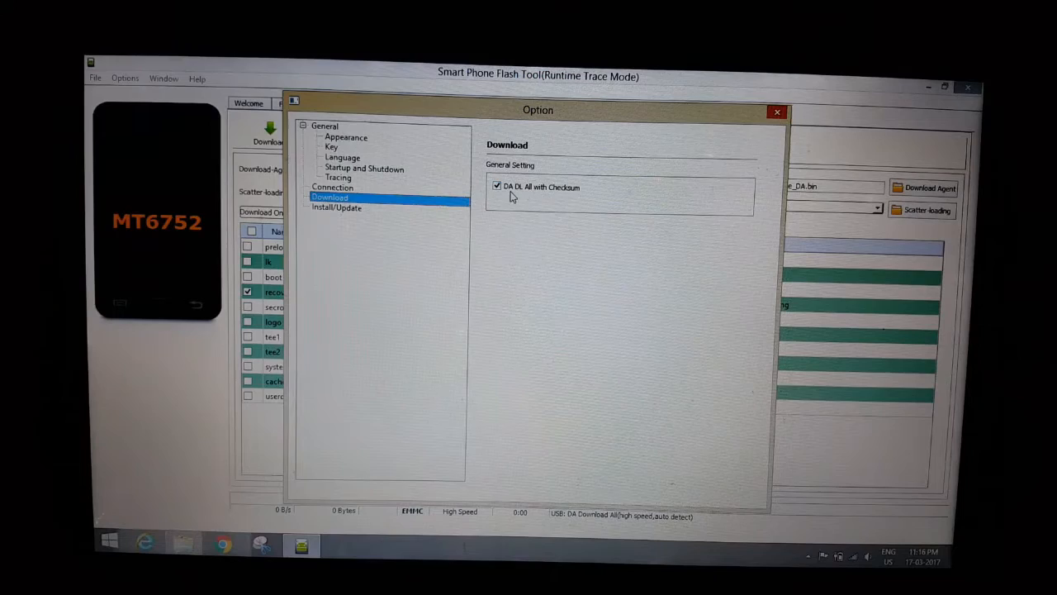
{"action": "left_click", "coordinate": [773, 111]}
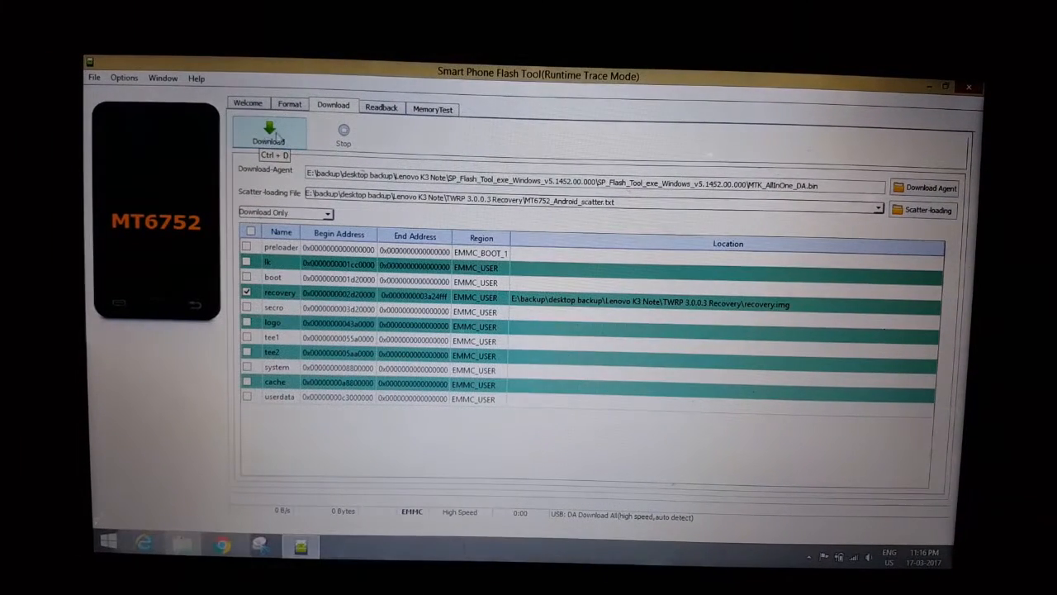
Step: Run Download to flash the TWRP recovery image so the phone boots into TWRP 3.0.0-3
{"action": "left_click", "coordinate": [267, 132]}
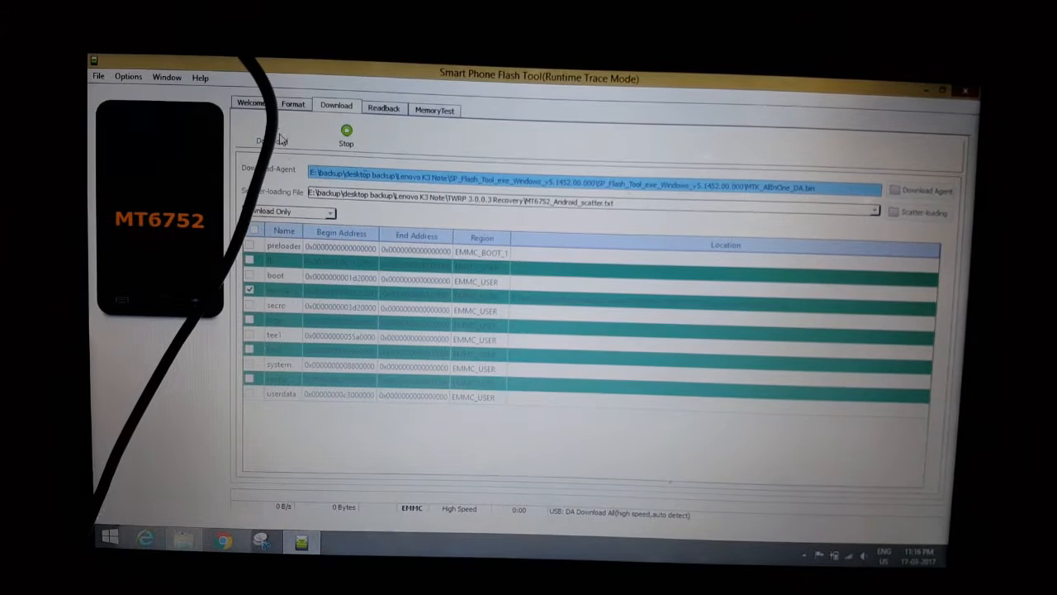
{"action": "left_click", "coordinate": [271, 136]}
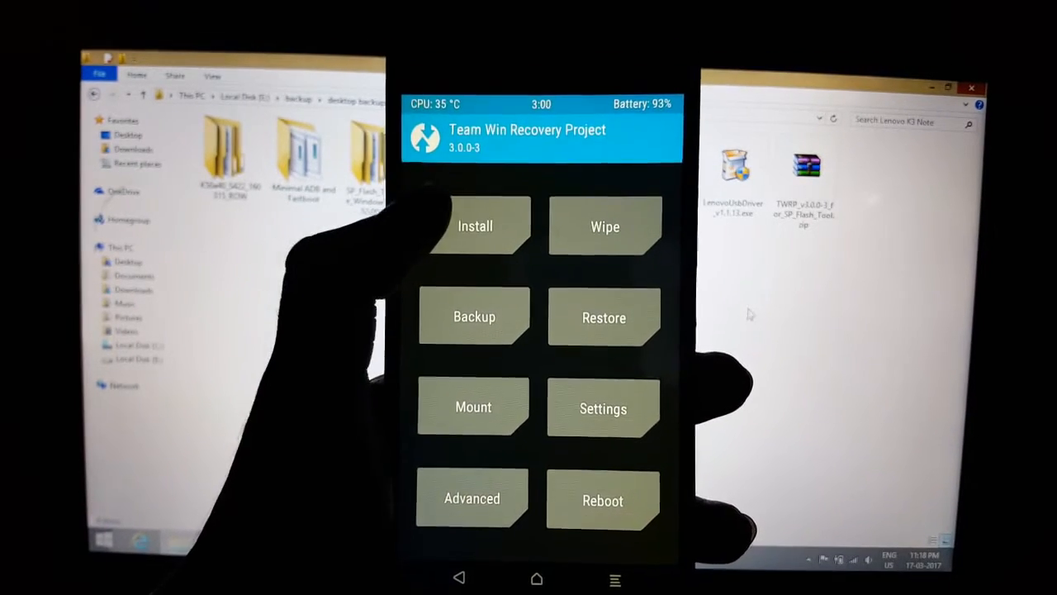
Step: Go to TWRP's Install screen to reach the storage selection
{"action": "left_click", "coordinate": [475, 225]}
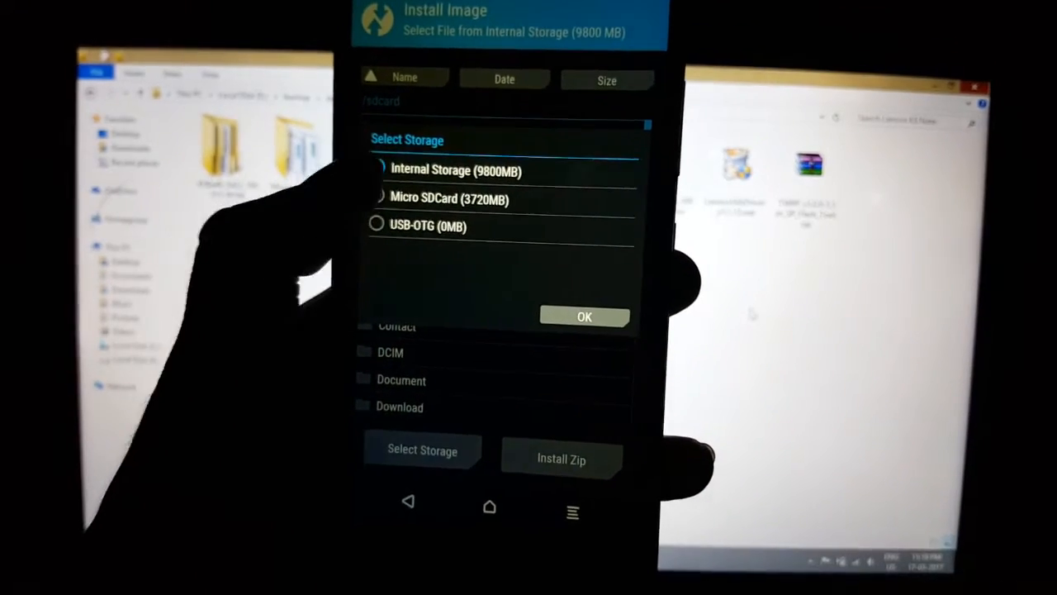
Step: Pick the storage and flash the SuperSU zip, then launch the SuperSU app after rebooting into Android
{"action": "left_click", "coordinate": [374, 198]}
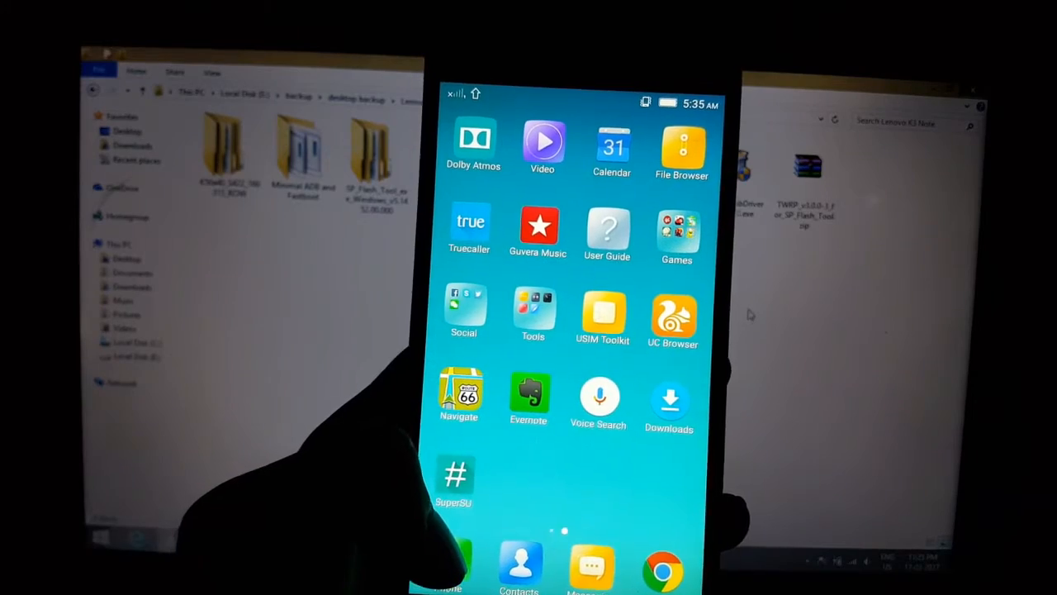
{"action": "left_click", "coordinate": [454, 479]}
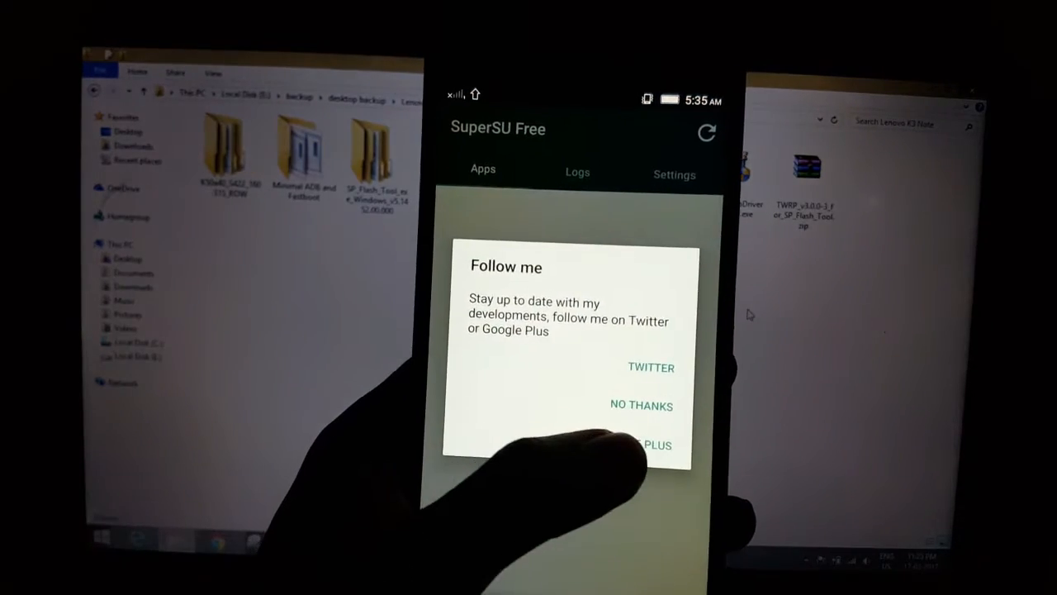